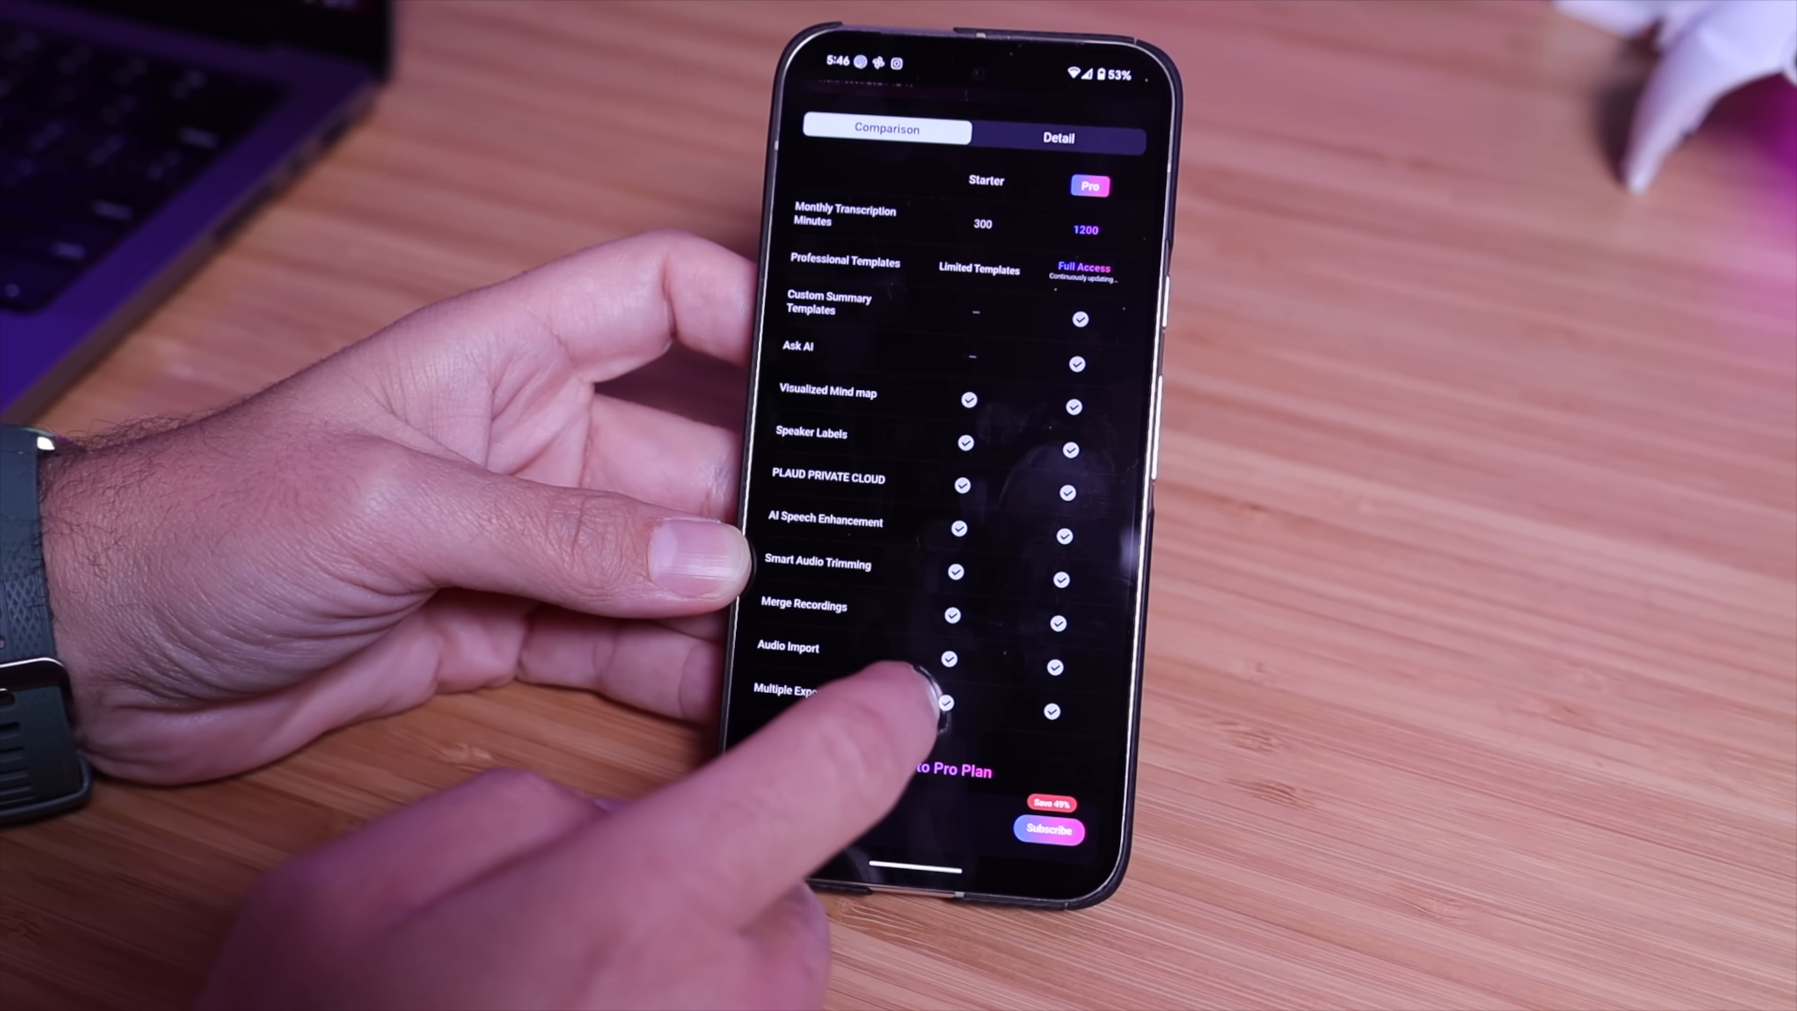
scroll("up", 3)
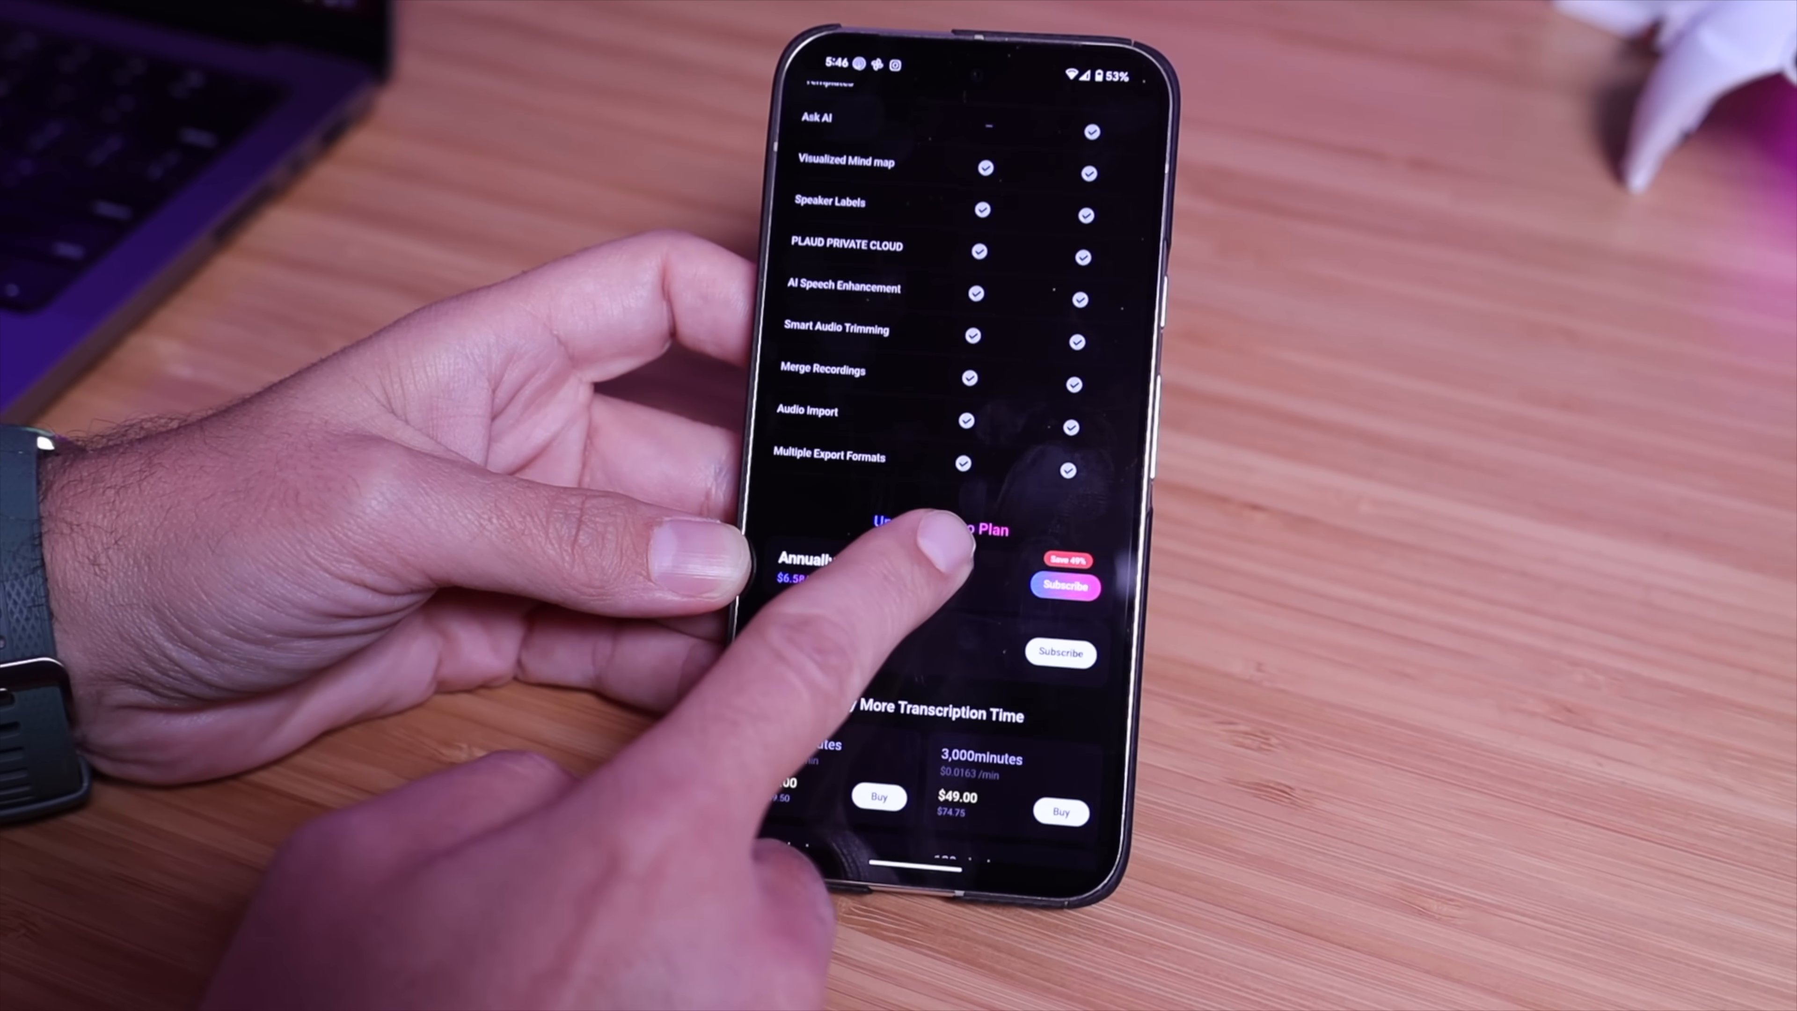